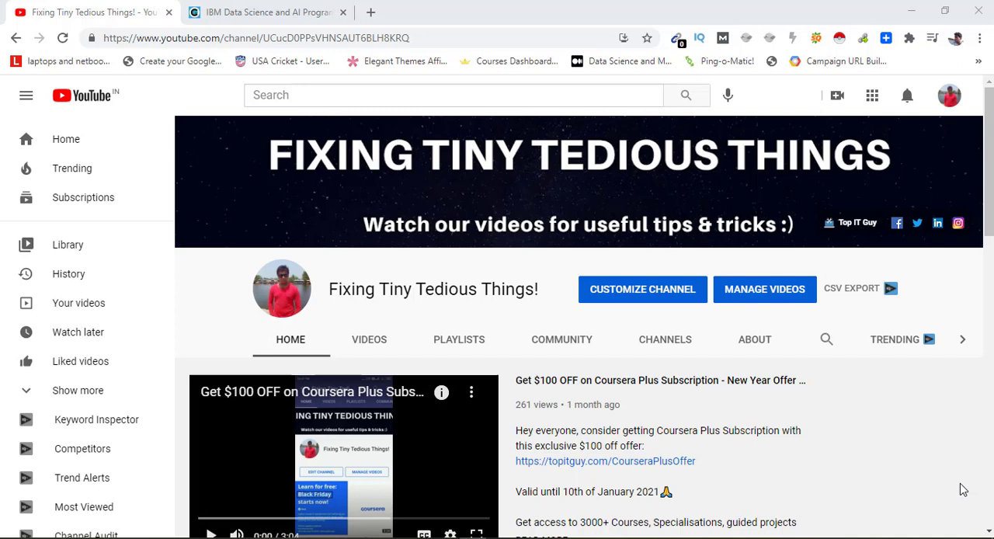
Step: Switch from the YouTube channel to the 'IBM Data Science and AI Programs Free for 30 Days' article
click(264, 12)
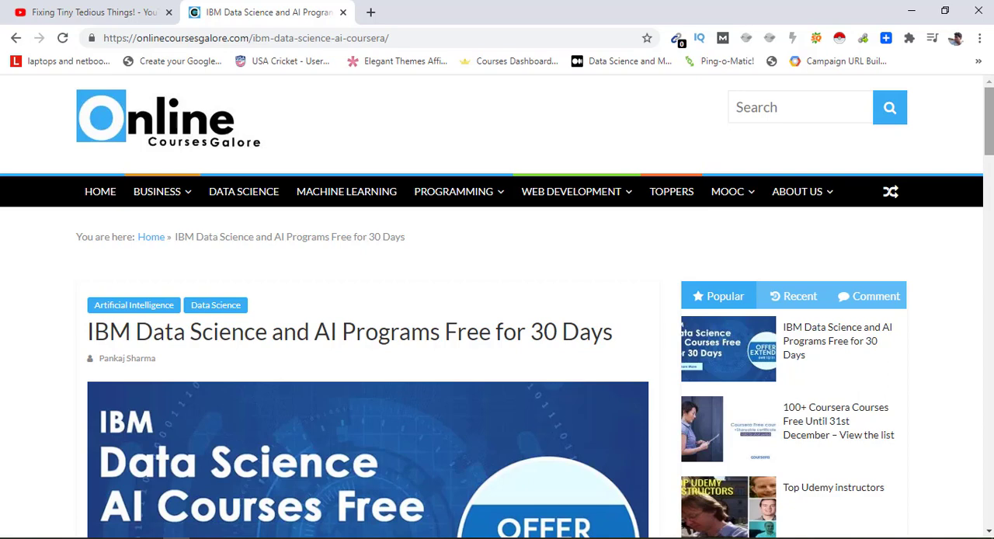
Step: Reach the 'great news for our learners' paragraph and bring up the context menu on its exclusive offer 'here' link
scroll(down, 3)
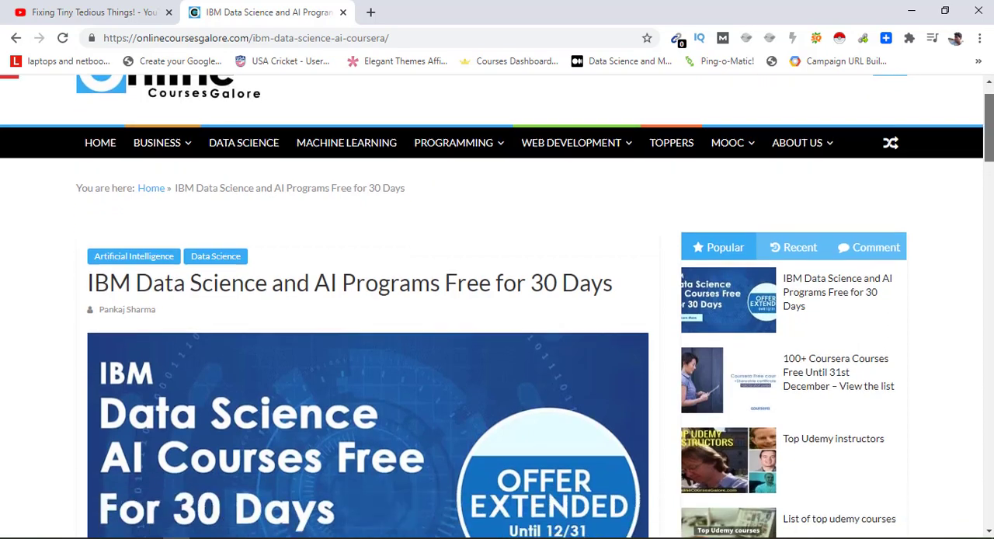
scroll(down, 3)
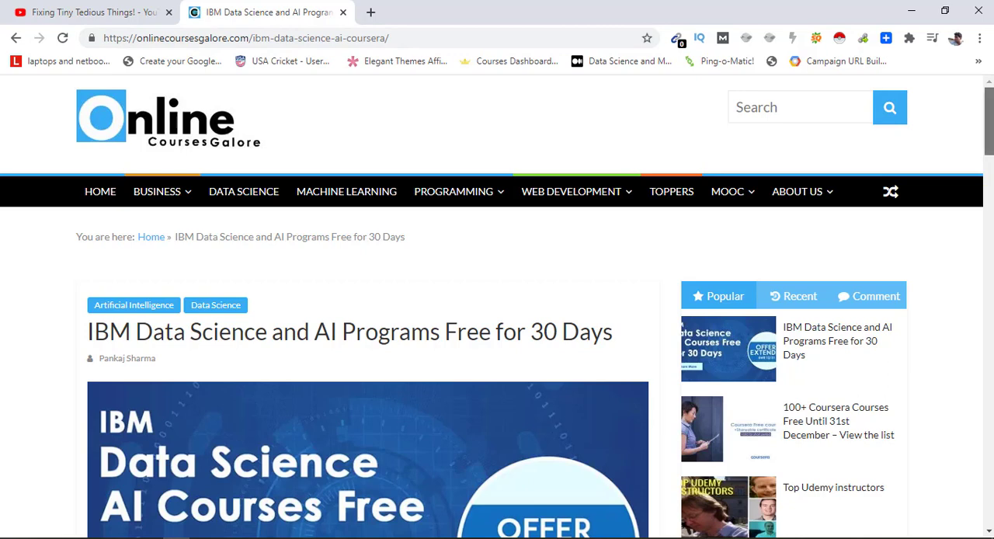
scroll(down, 3)
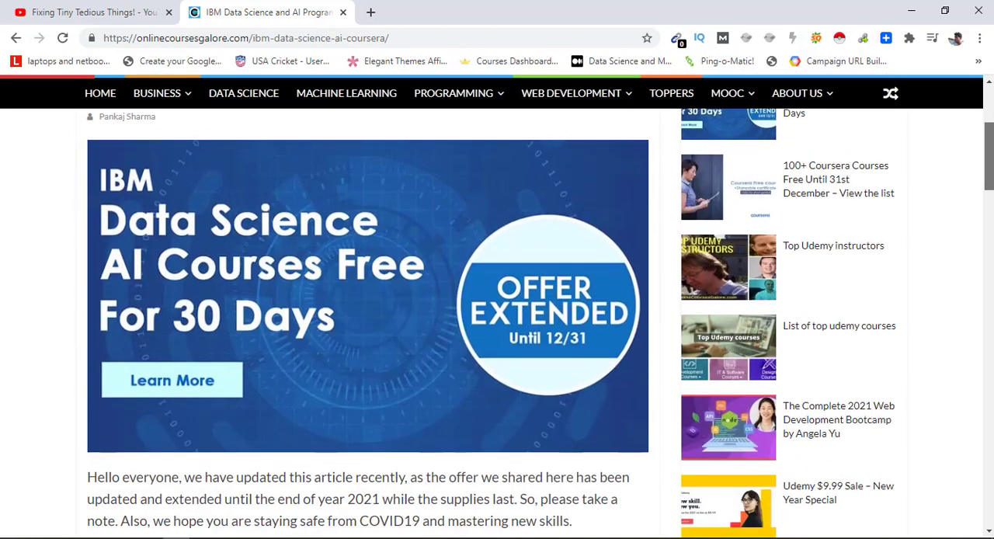
scroll(down, 3)
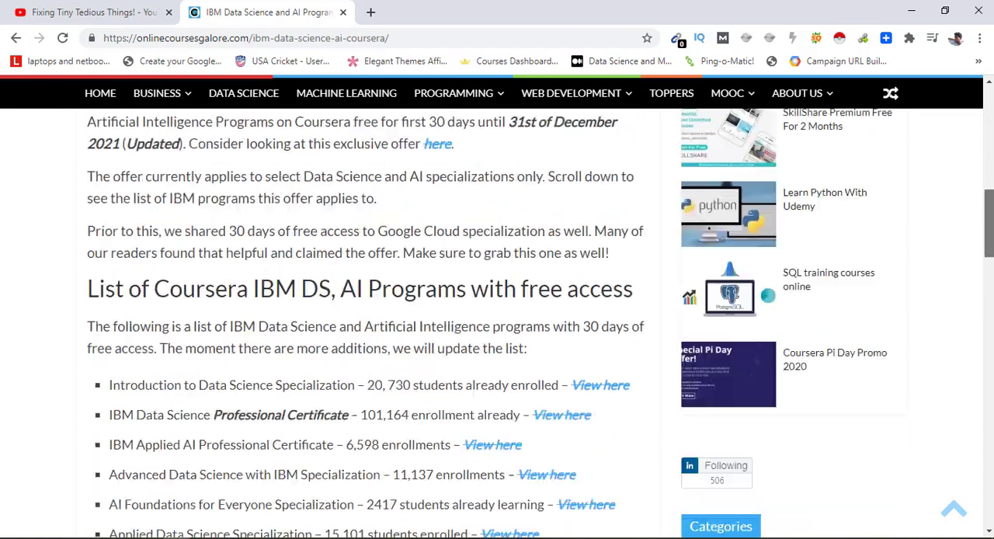
scroll(up, 3)
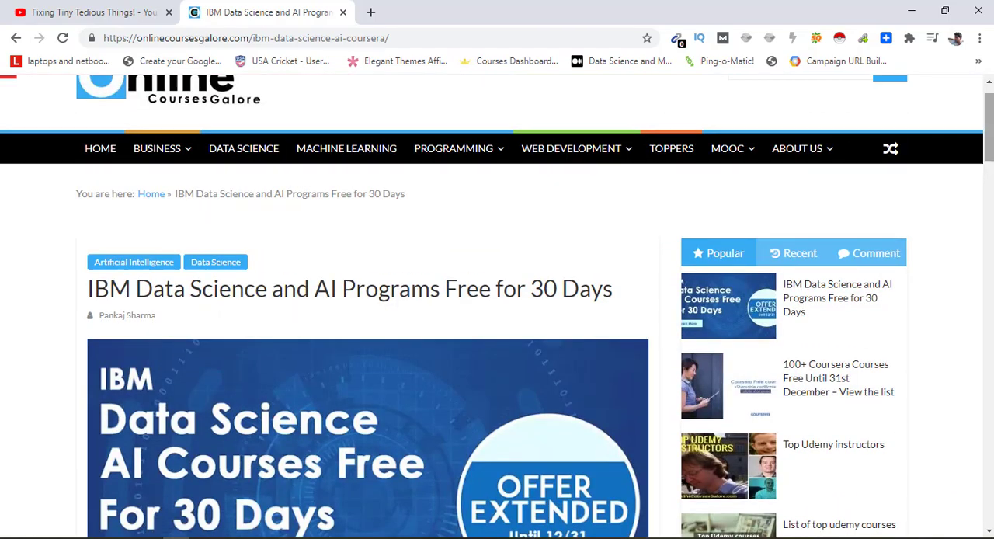
scroll(down, 3)
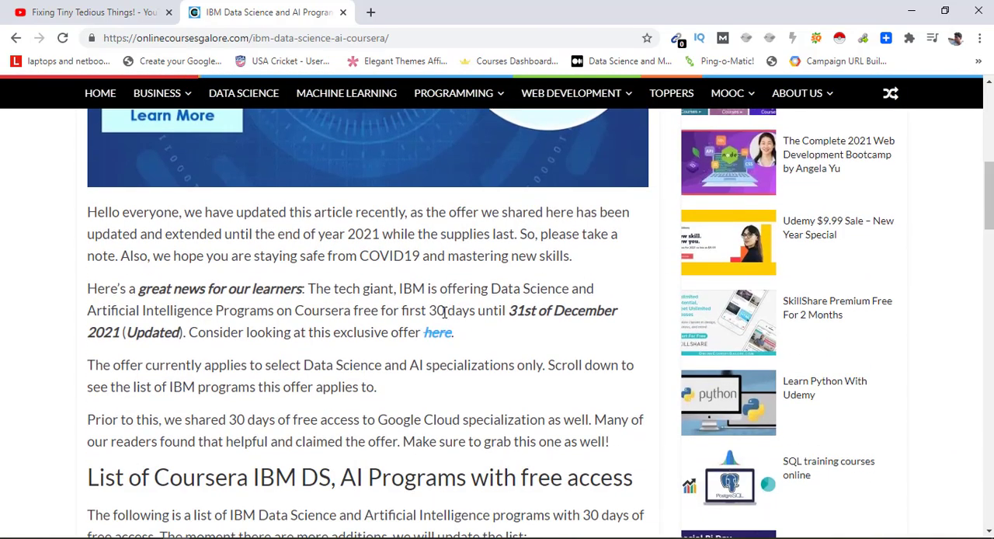
right_click(438, 333)
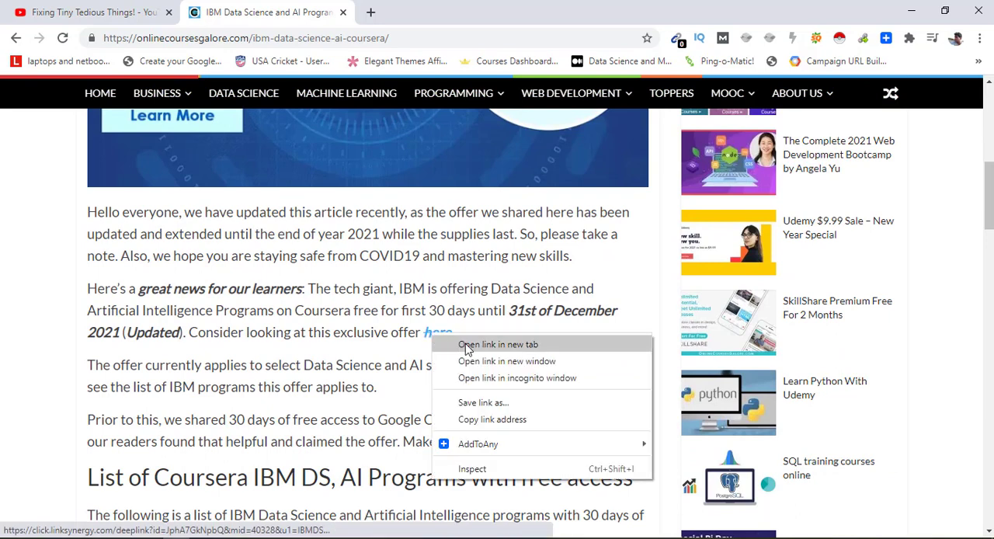
Step: Open the exclusive offer link in a new tab and move down to the IBM specializations carousel on the Coursera promo page
click(497, 344)
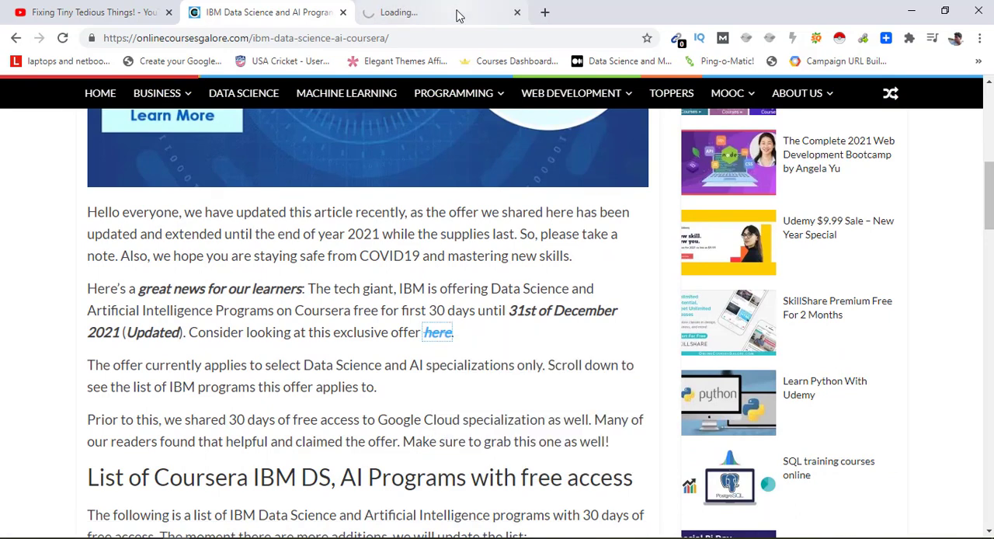
click(438, 332)
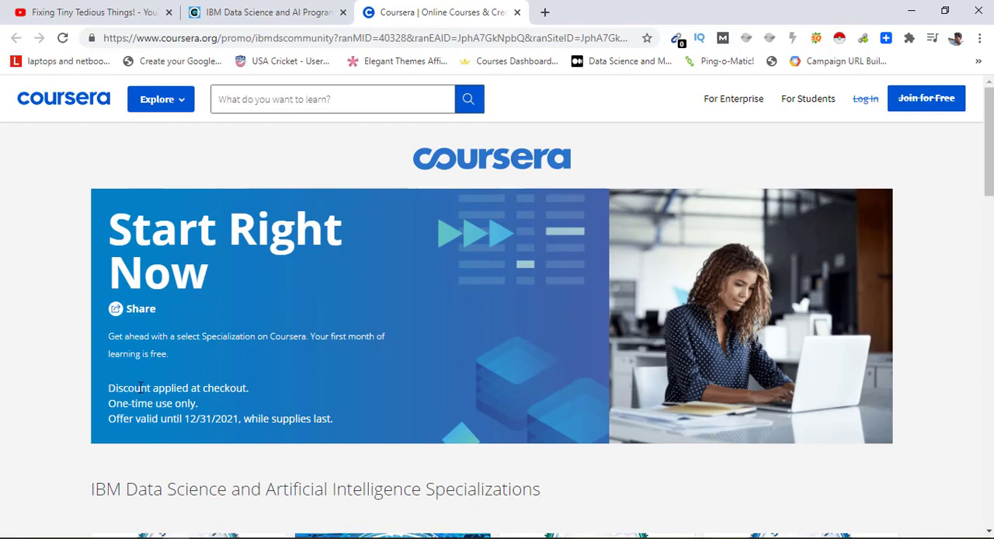
mouse_move(210, 432)
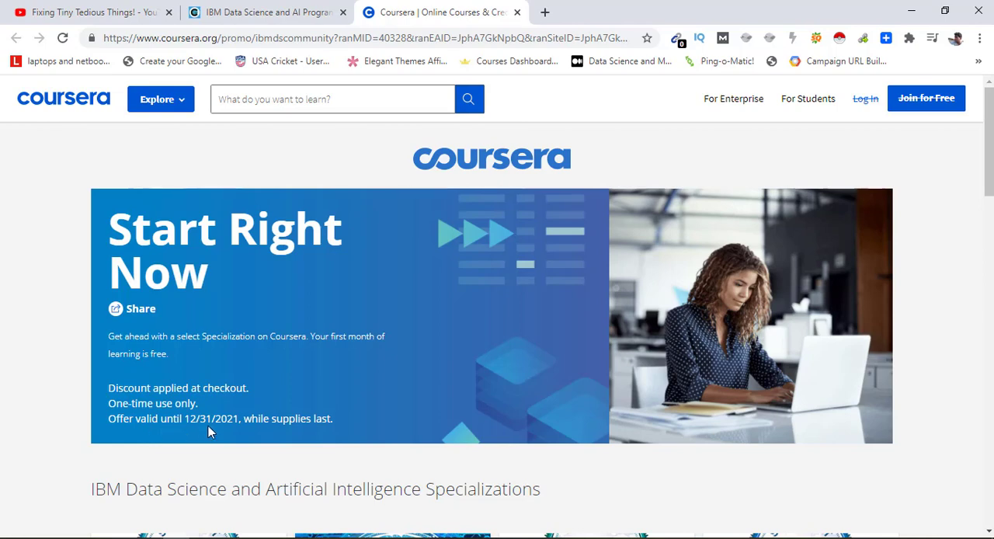
mouse_move(260, 423)
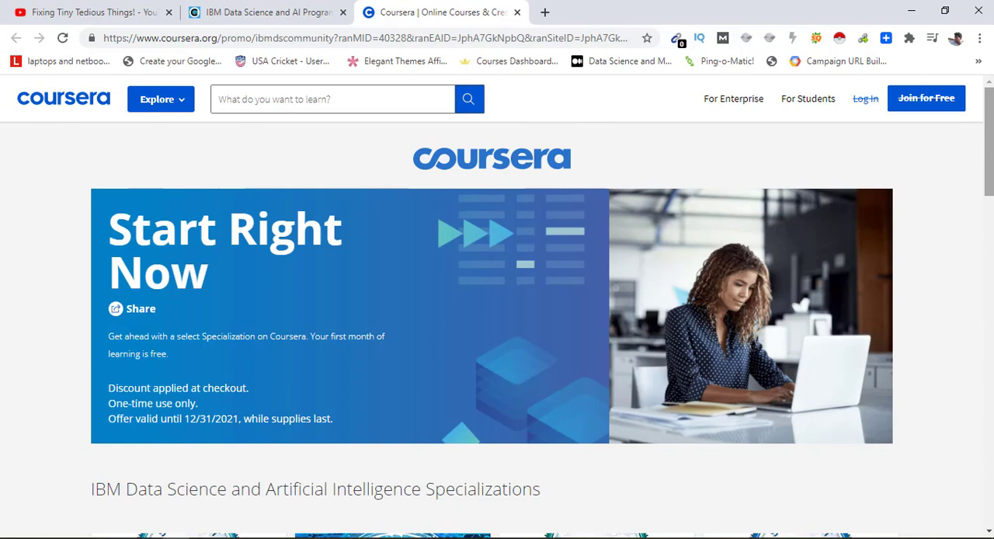
scroll(down, 3)
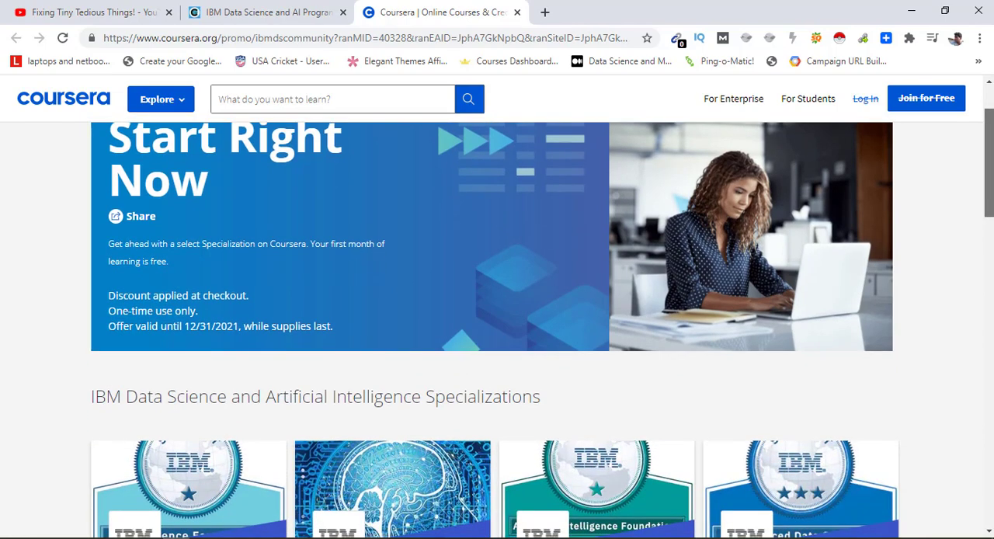
scroll(down, 3)
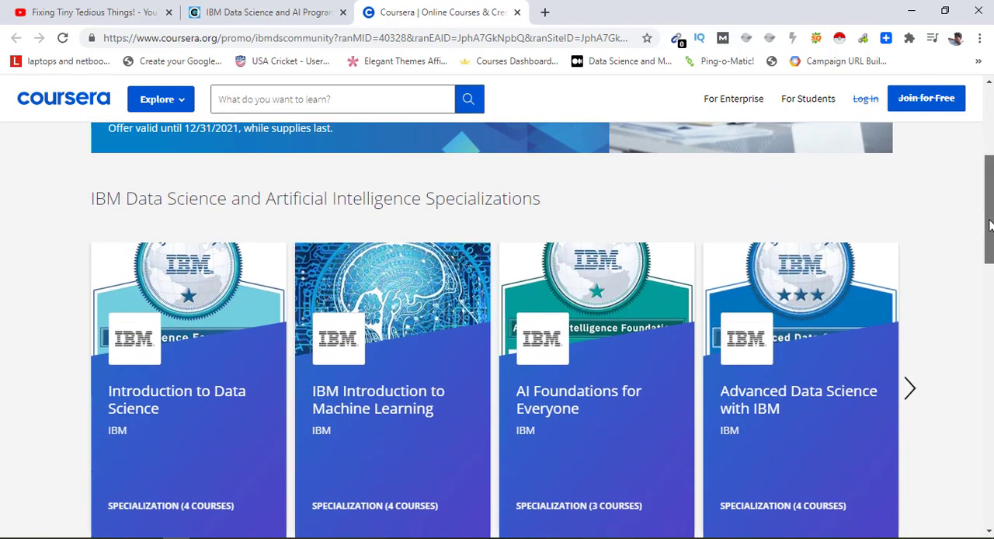
scroll(down, 3)
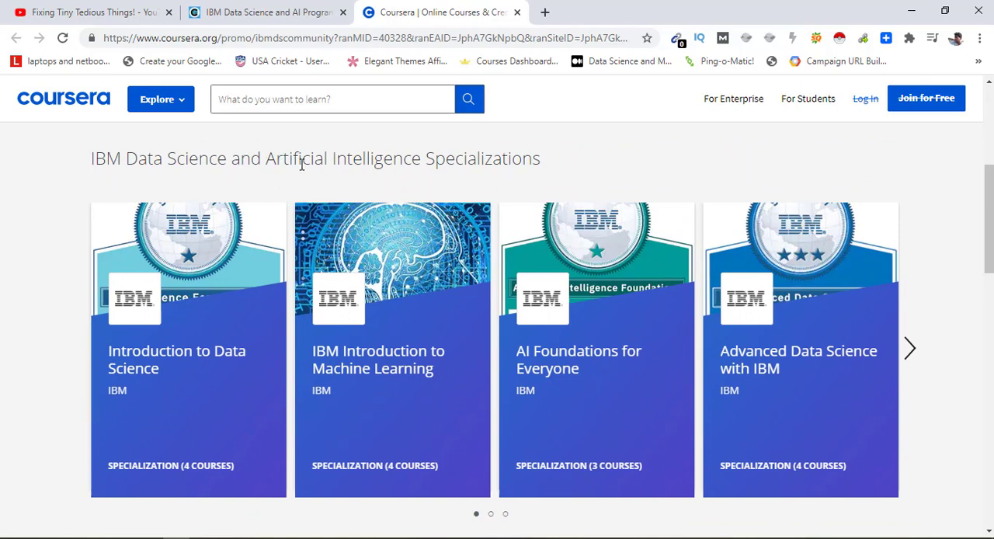
mouse_move(272, 277)
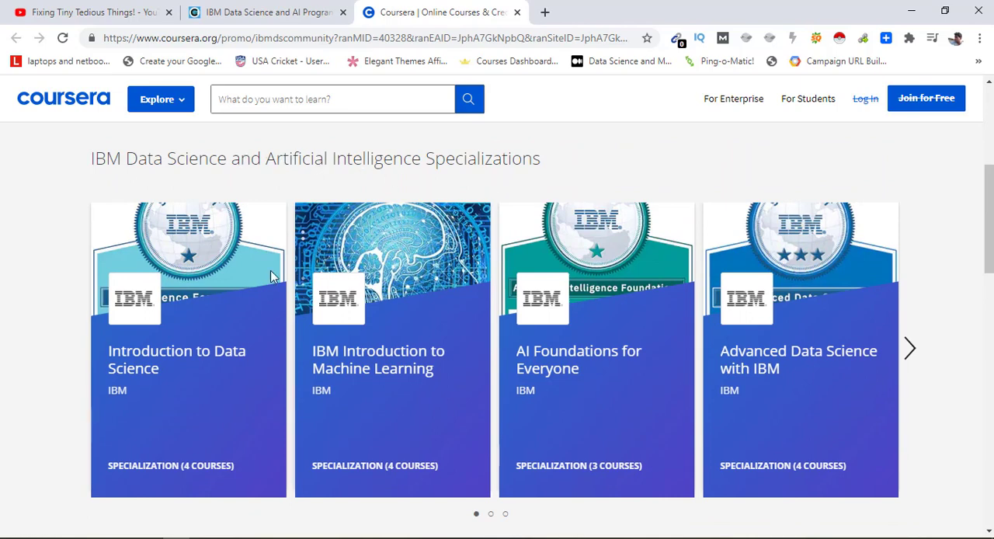
mouse_move(345, 394)
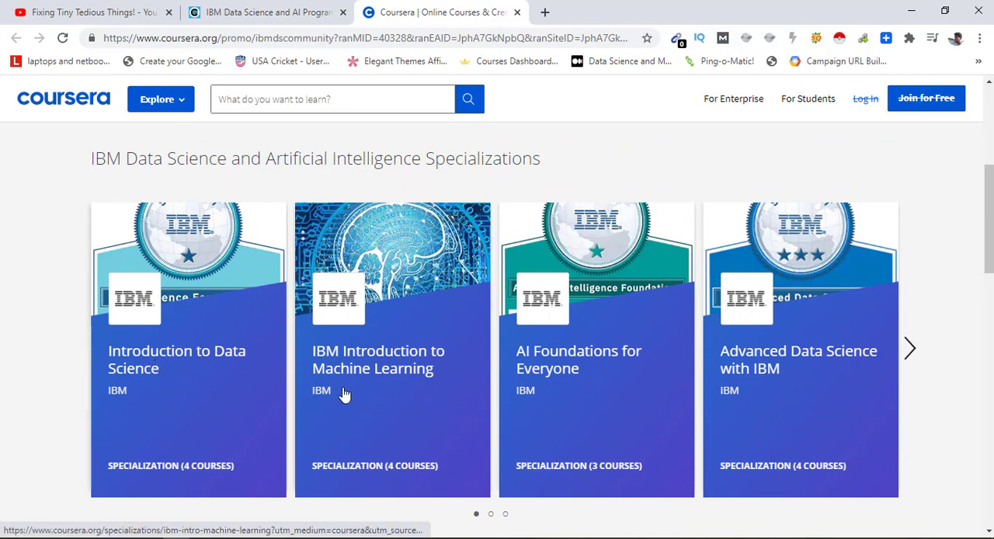
mouse_move(478, 385)
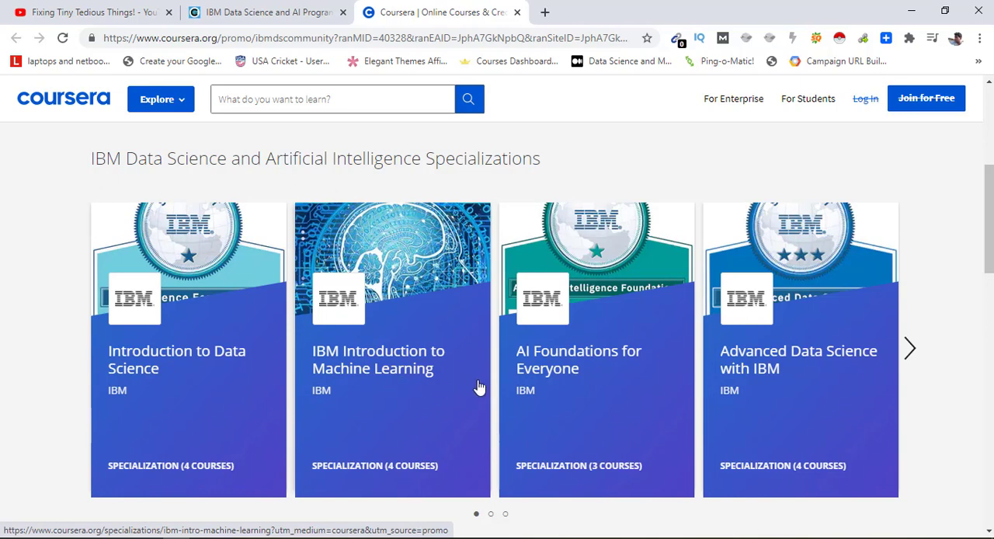
mouse_move(675, 382)
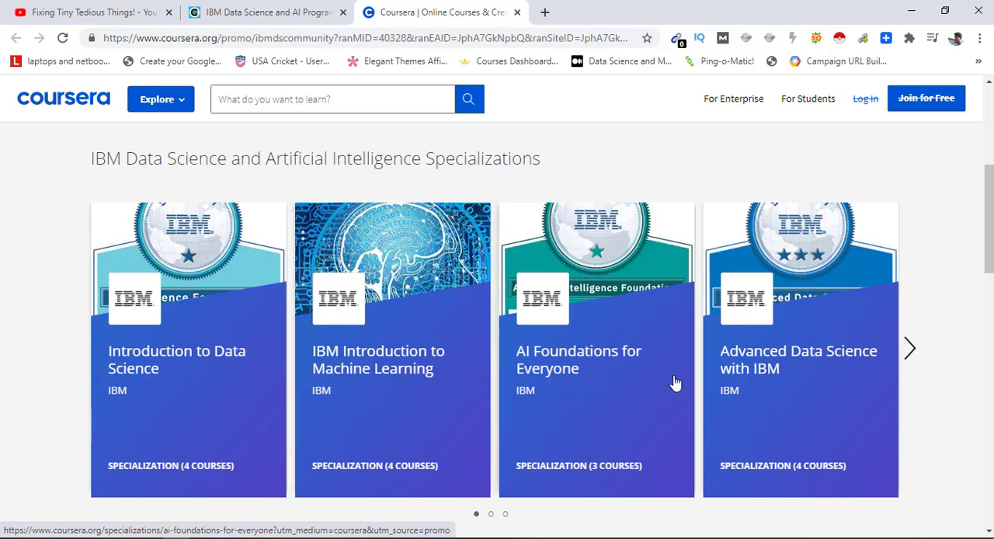
mouse_move(823, 385)
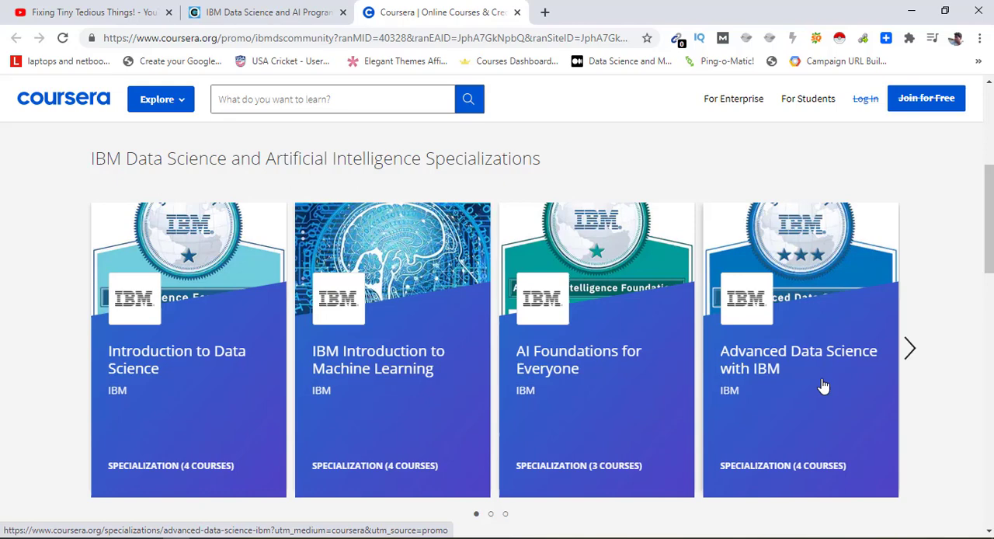
Step: Advance the carousel to the IBM Applied AI cards, then bring the 'Start Right Now' banner into view
click(908, 348)
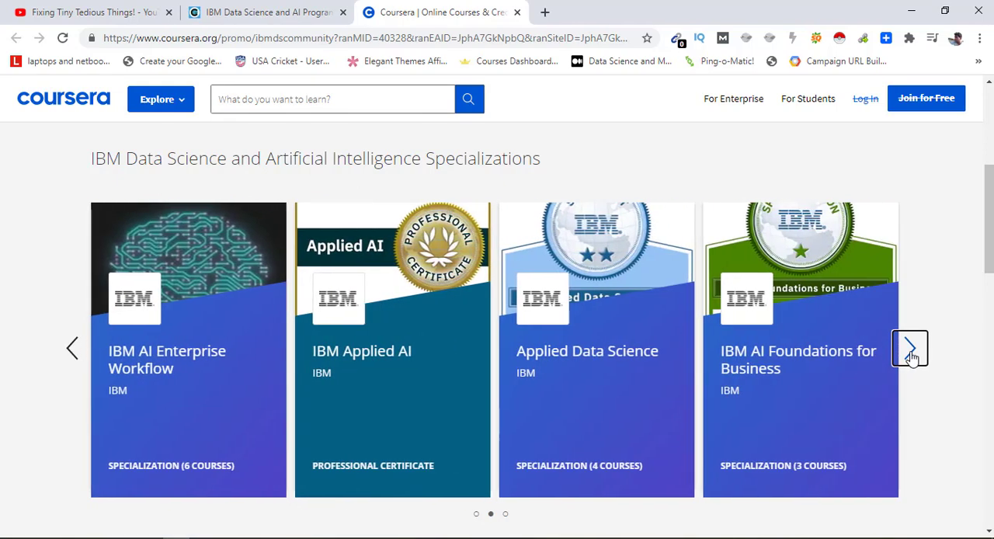
mouse_move(183, 379)
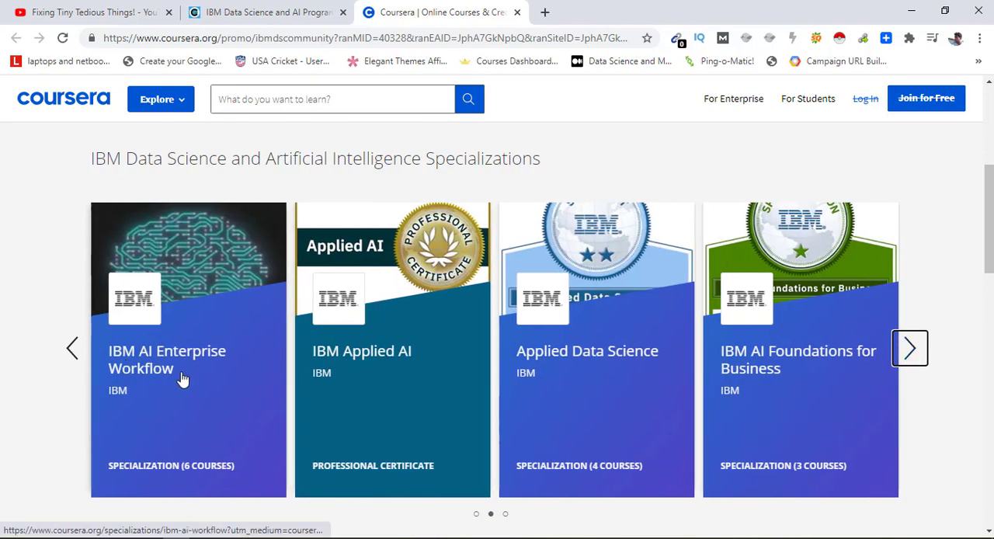
mouse_move(354, 381)
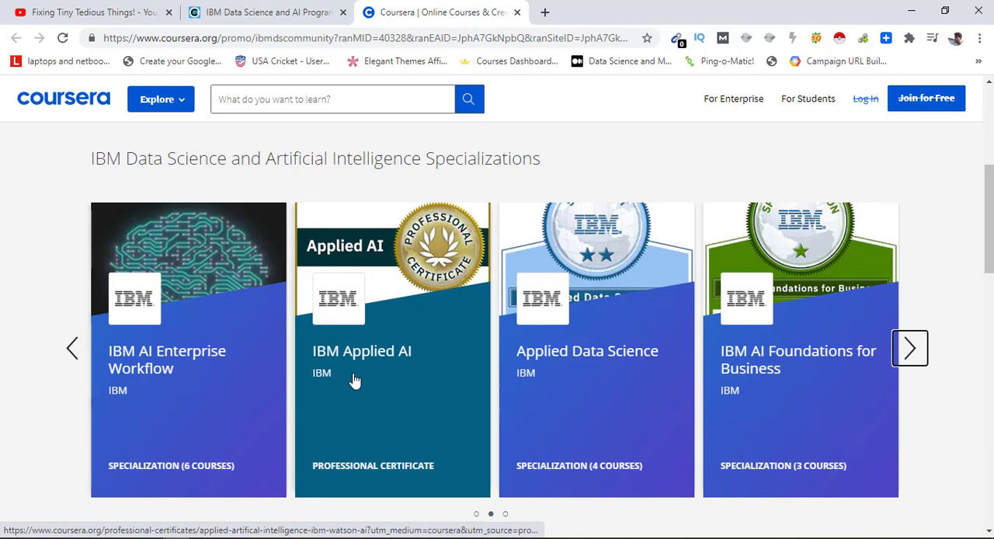
mouse_move(609, 379)
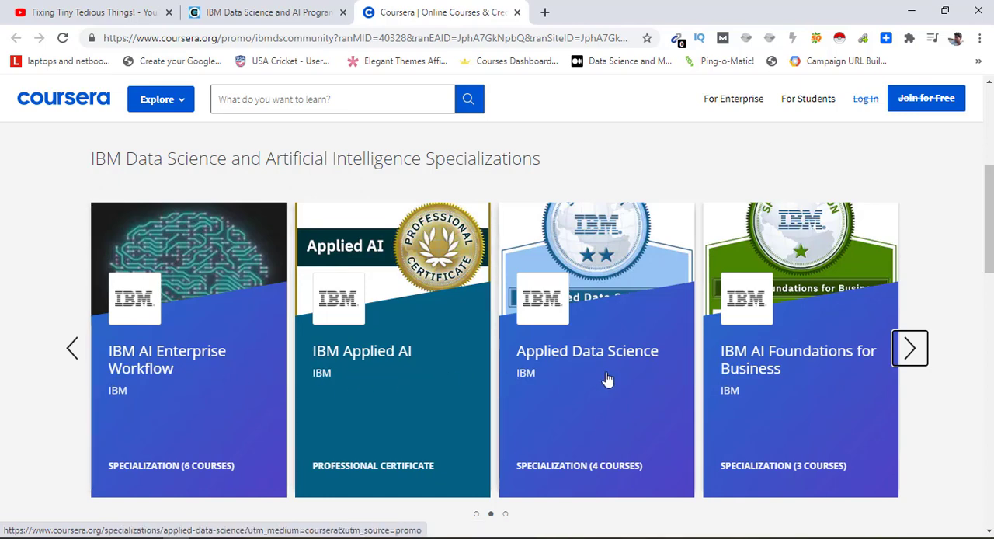
mouse_move(848, 375)
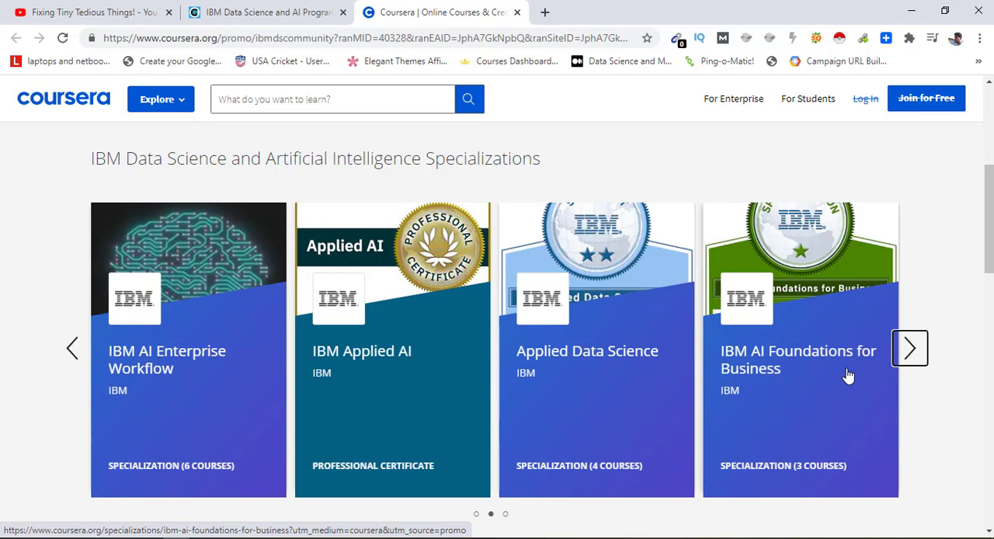
scroll(down, 3)
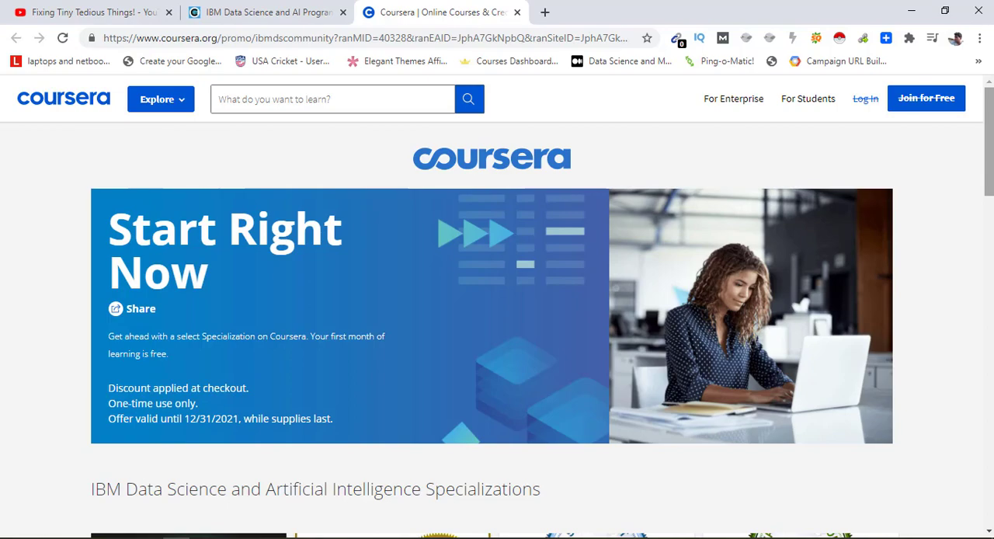
scroll(down, 3)
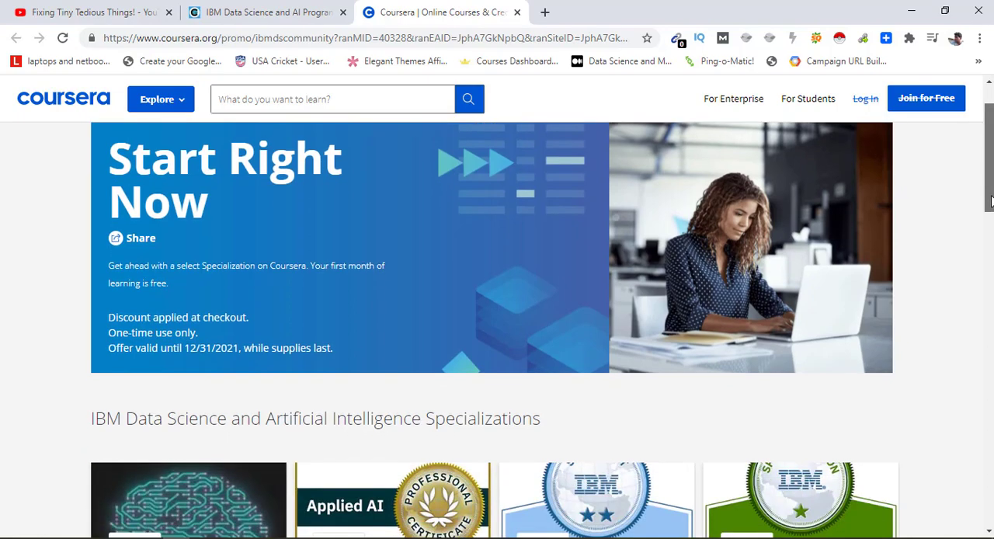
scroll(down, 3)
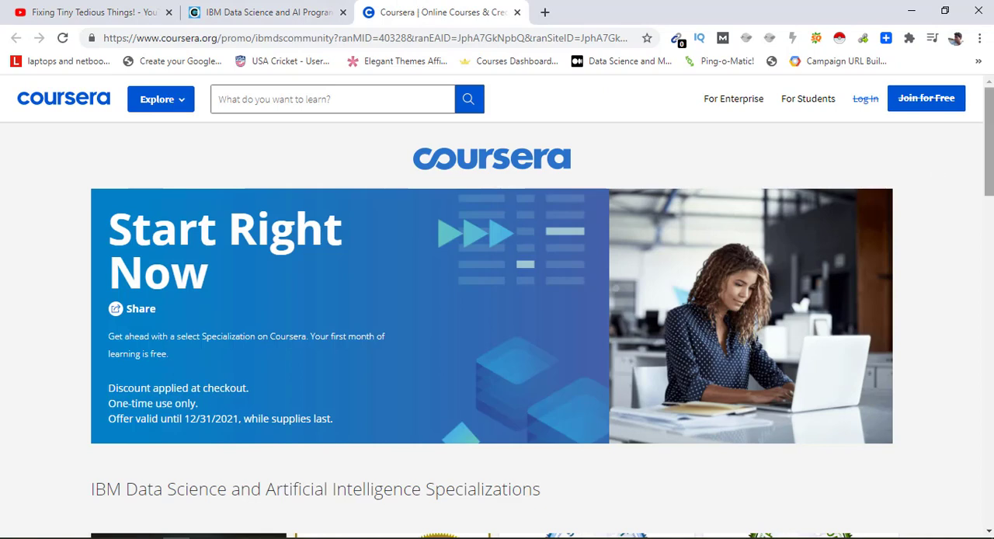
scroll(down, 3)
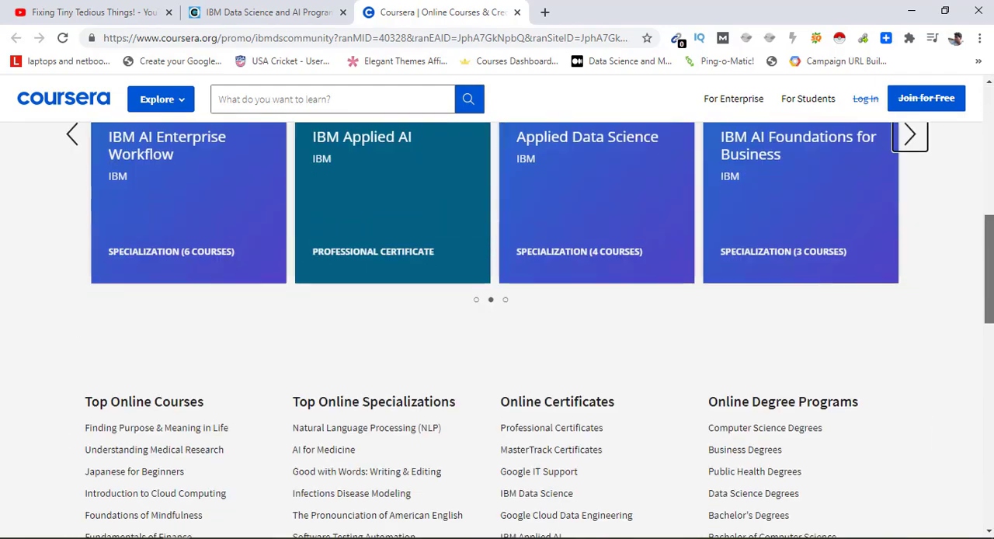
scroll(down, 3)
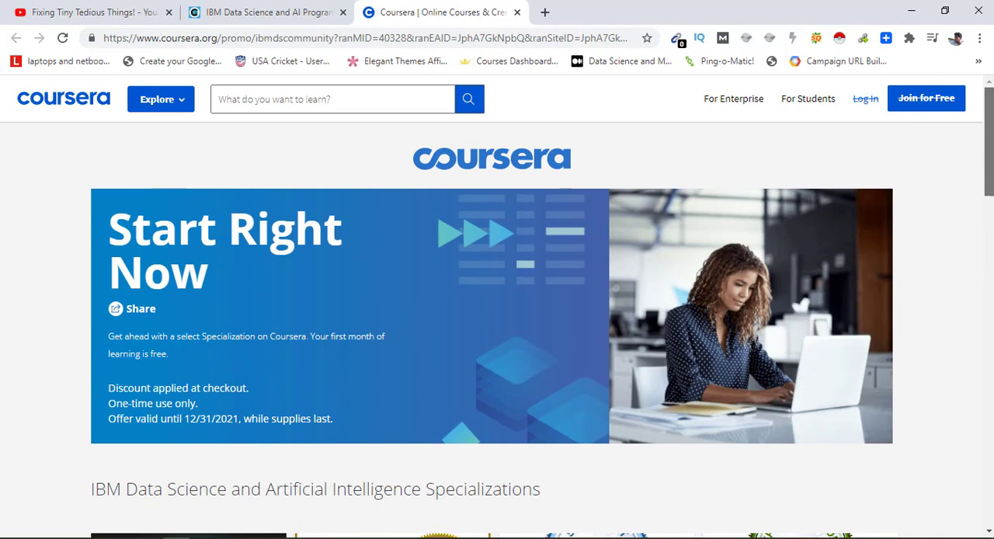
mouse_move(977, 181)
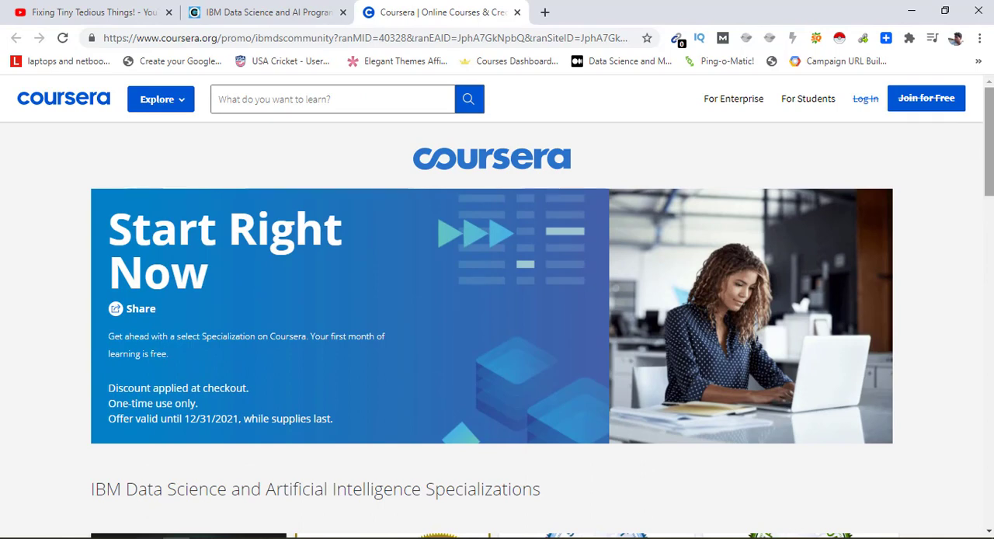
scroll(down, 3)
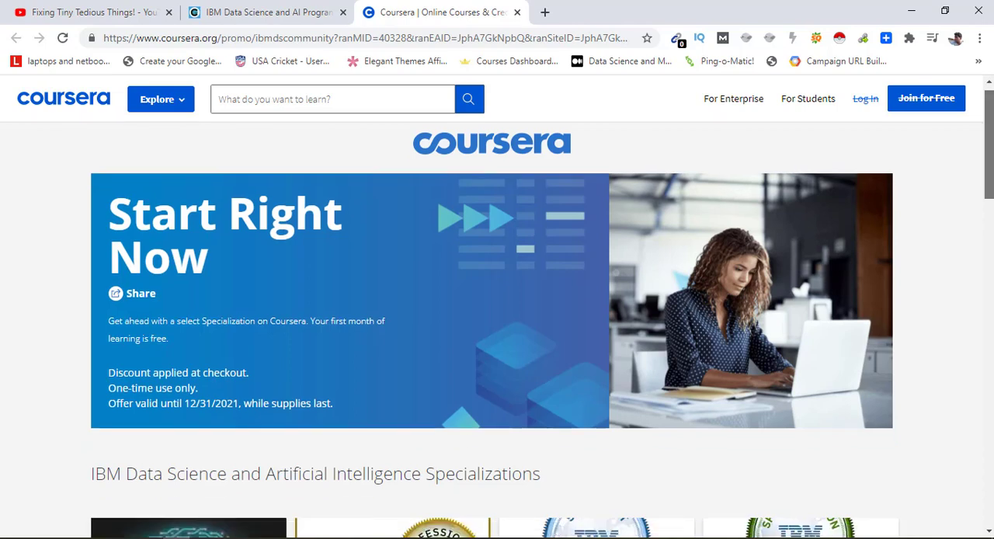
scroll(down, 3)
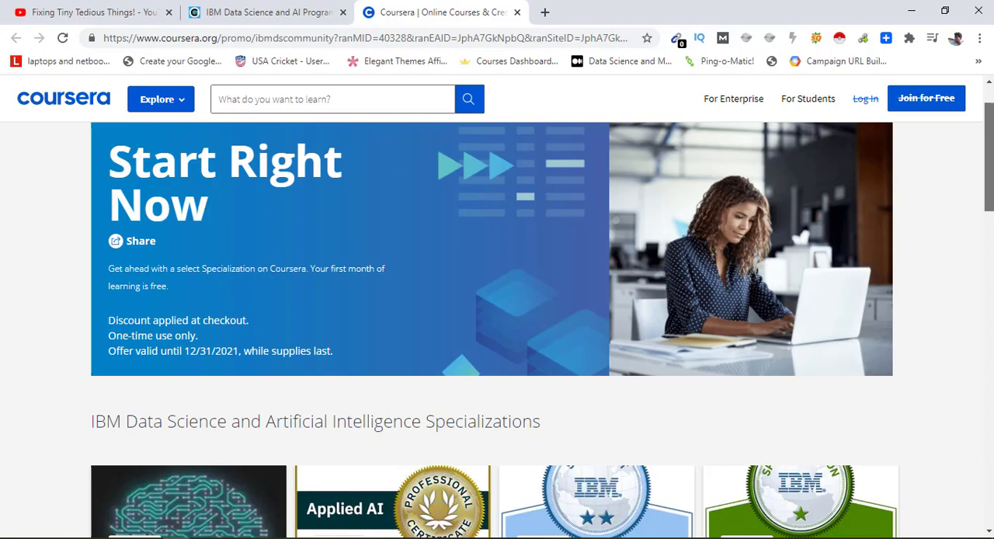
scroll(down, 3)
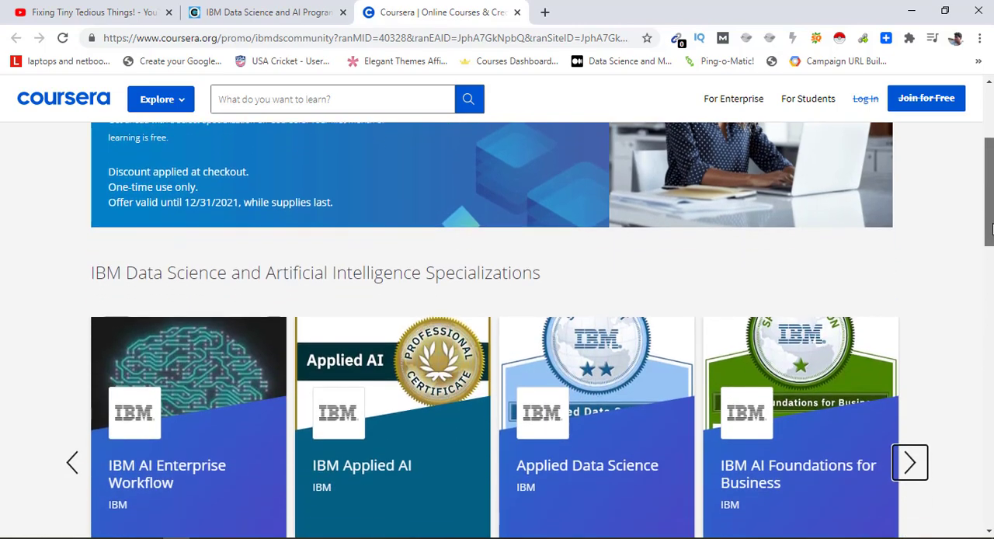